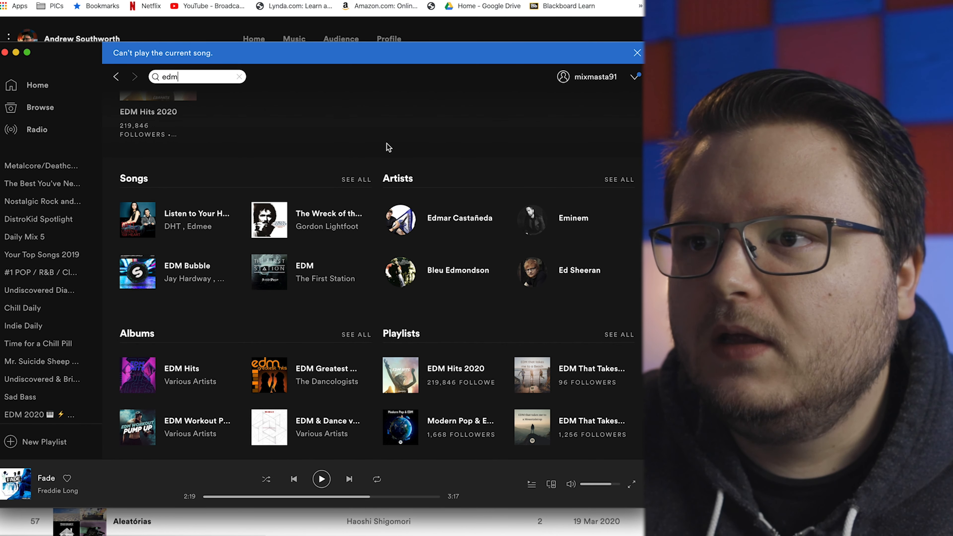
# Show all edm playlists and preview the EDM Hits 2020 and CHILL EDM playlists, returning to results.
pyautogui.click(618, 333)
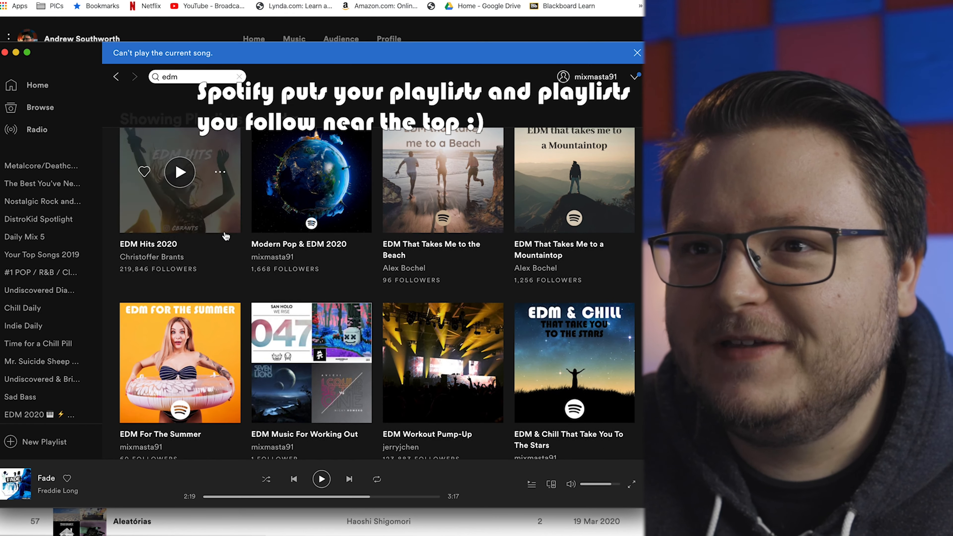
pyautogui.scroll(-3)
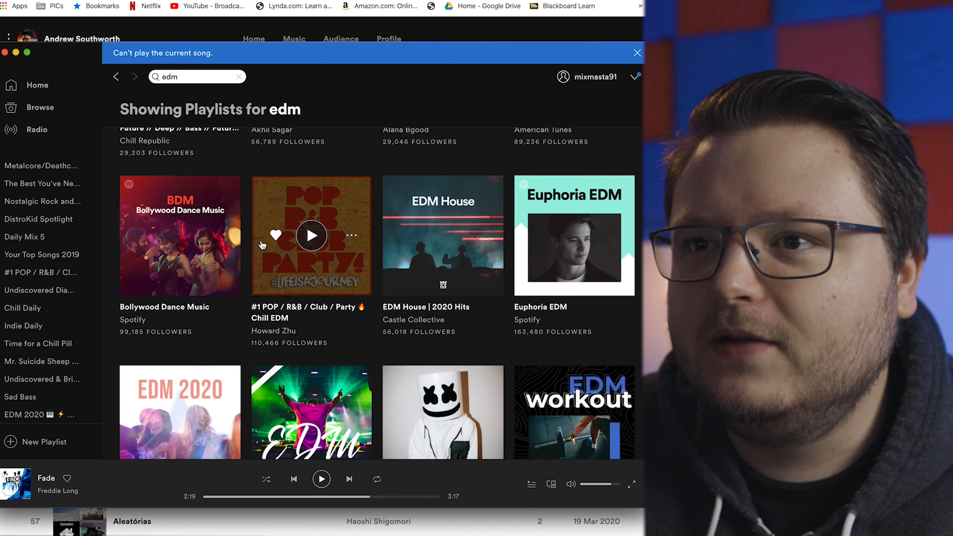
pyautogui.click(442, 235)
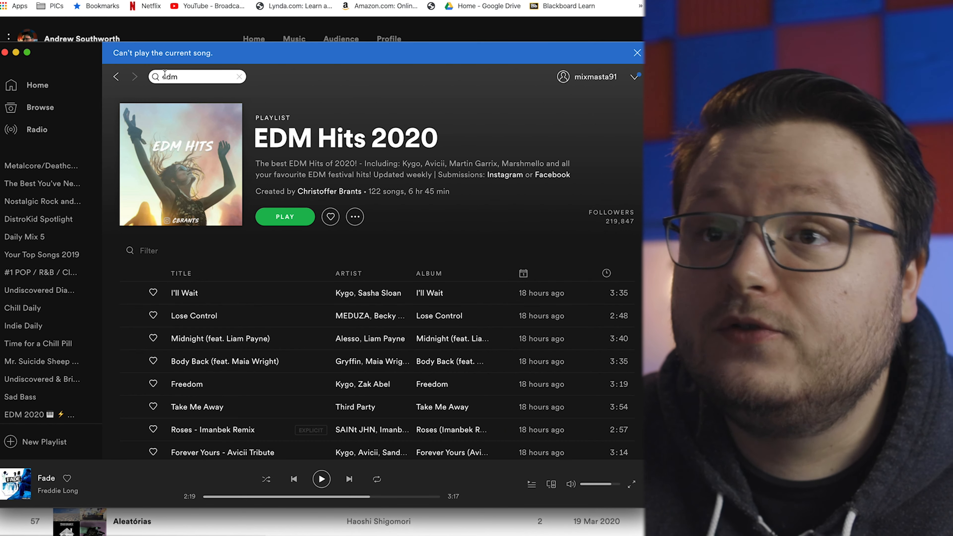
pyautogui.click(135, 76)
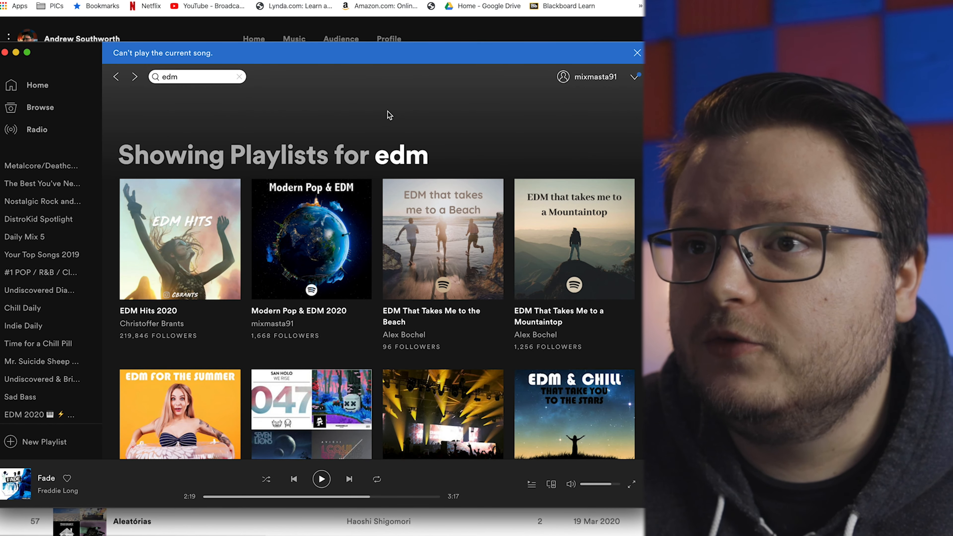
pyautogui.scroll(-3)
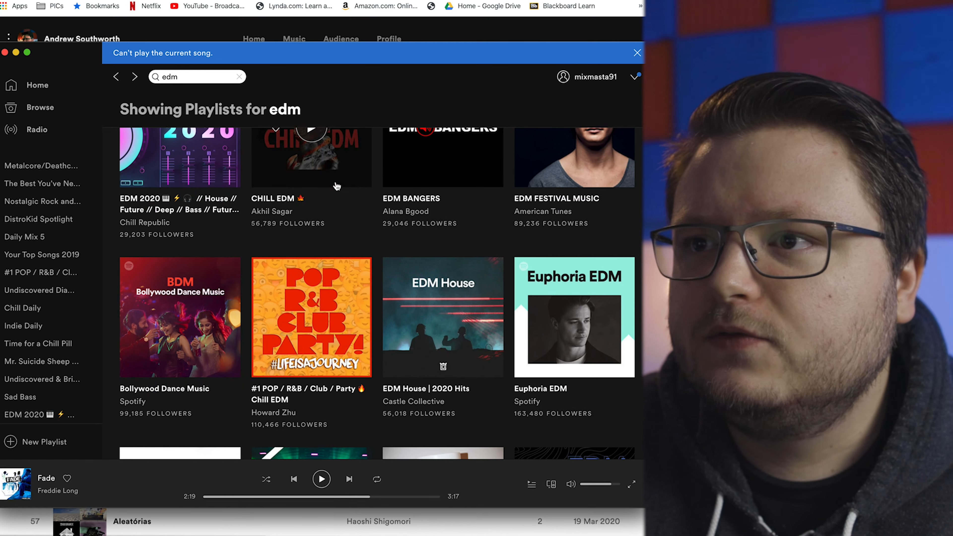
pyautogui.click(572, 158)
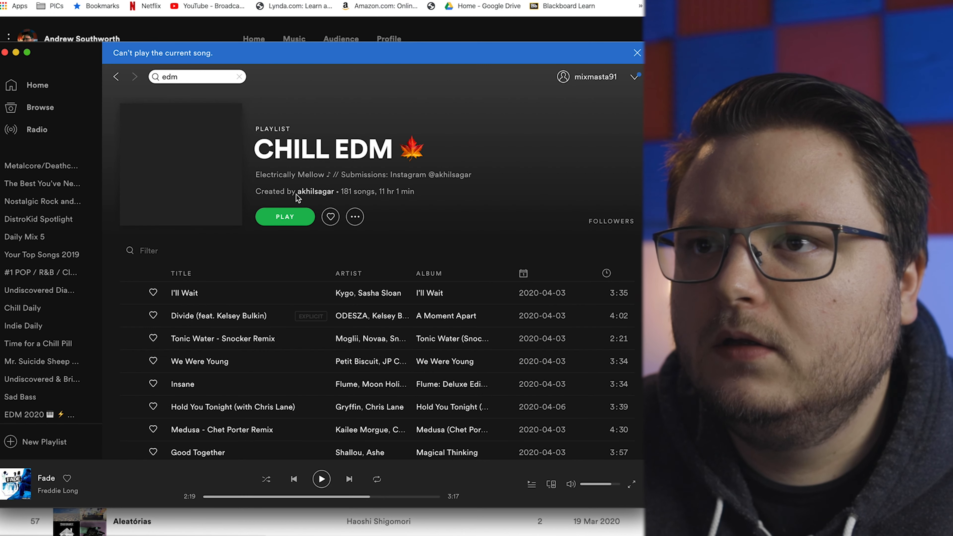
pyautogui.click(117, 75)
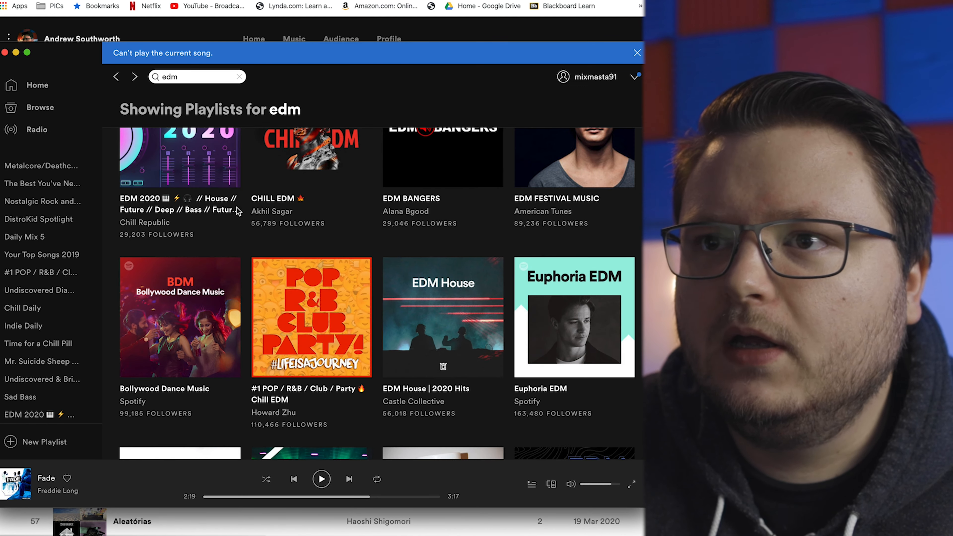
# Preview EDM 2020 House Future Bass, then open the #1 POP / R&B / Club / Party Chill EDM playlist.
pyautogui.click(180, 158)
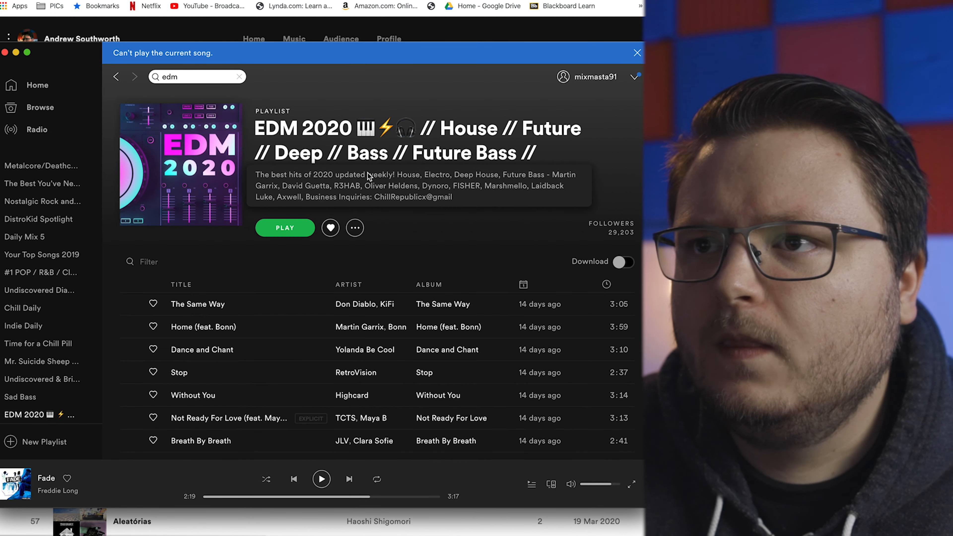
pyautogui.click(115, 77)
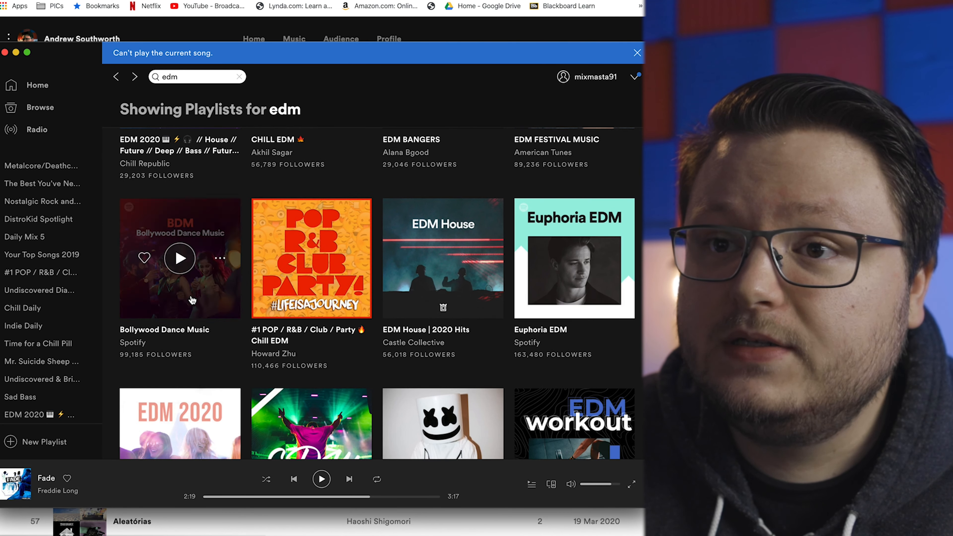
pyautogui.click(179, 258)
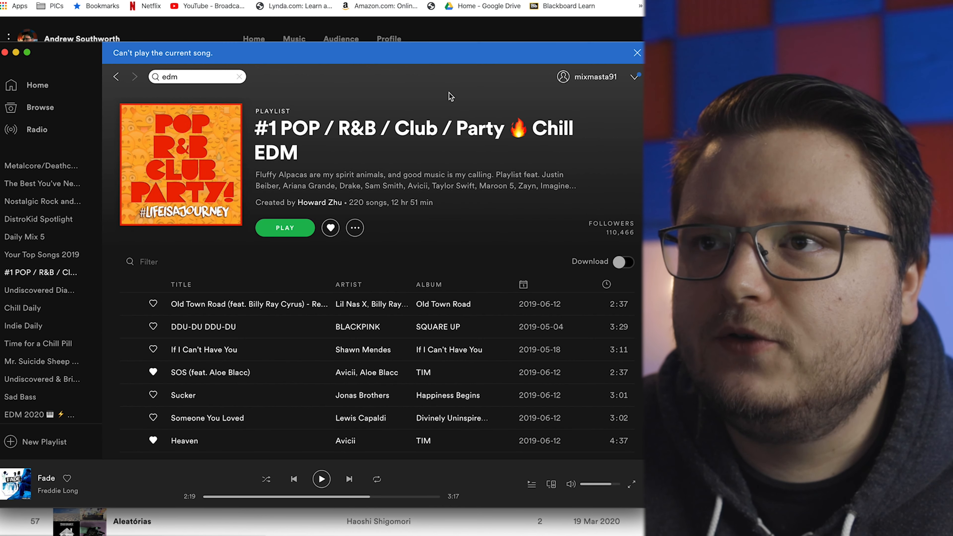
pyautogui.moveTo(349, 210)
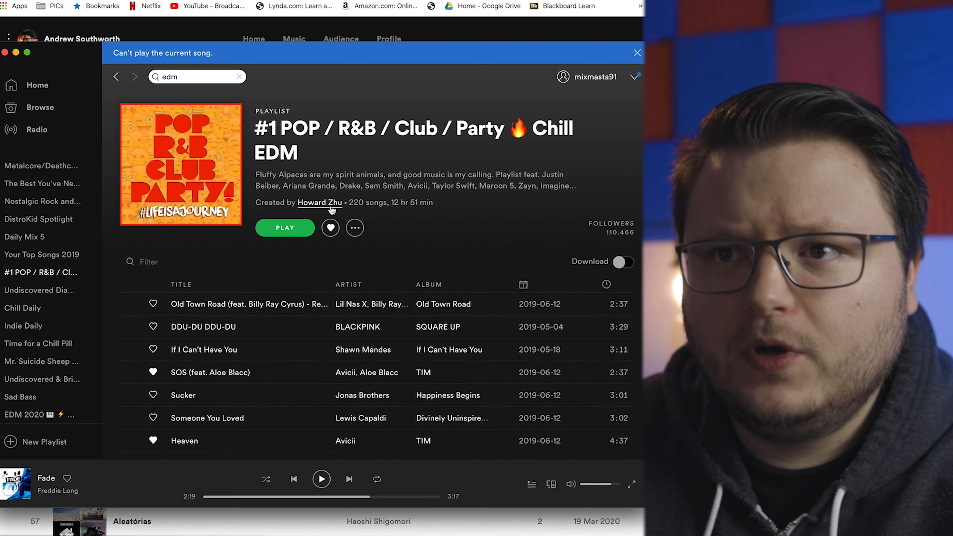
pyautogui.click(319, 203)
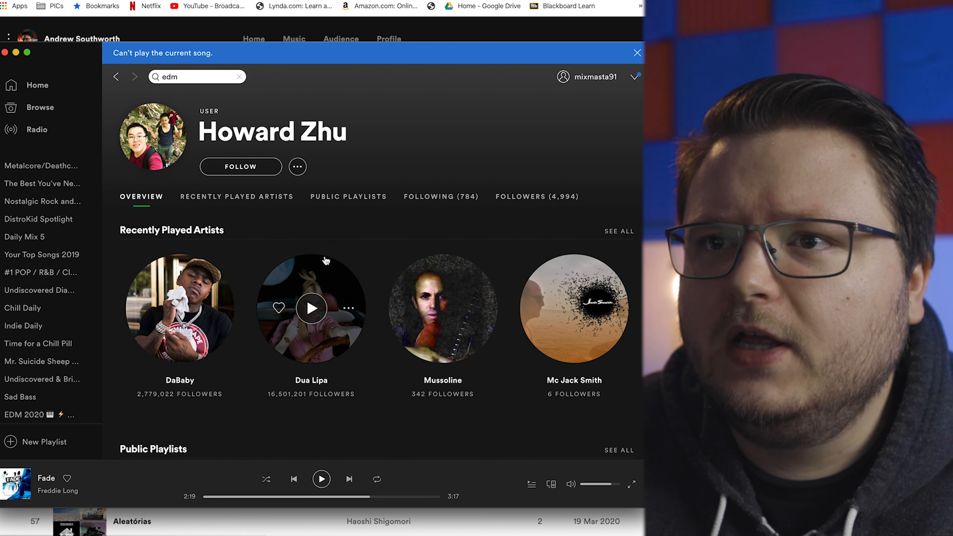
pyautogui.click(348, 196)
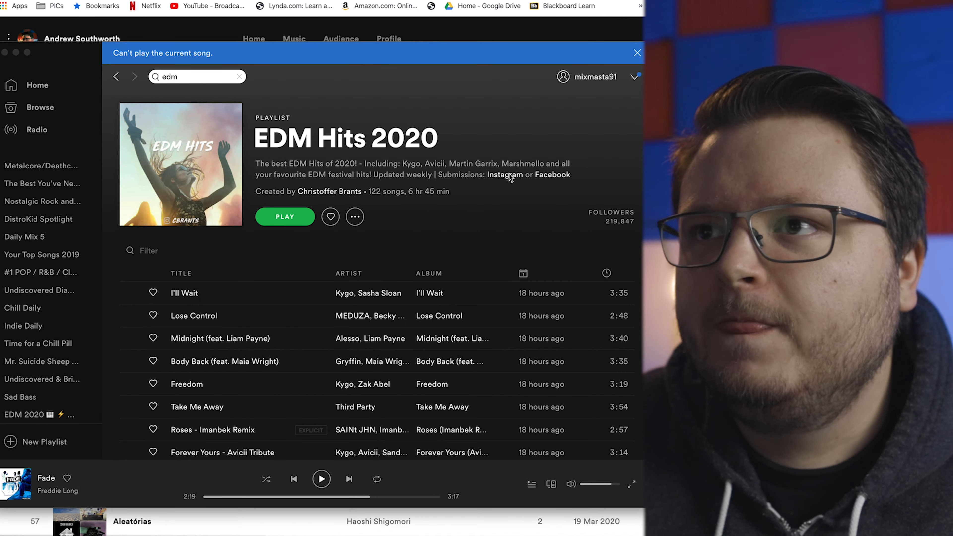
pyautogui.click(505, 174)
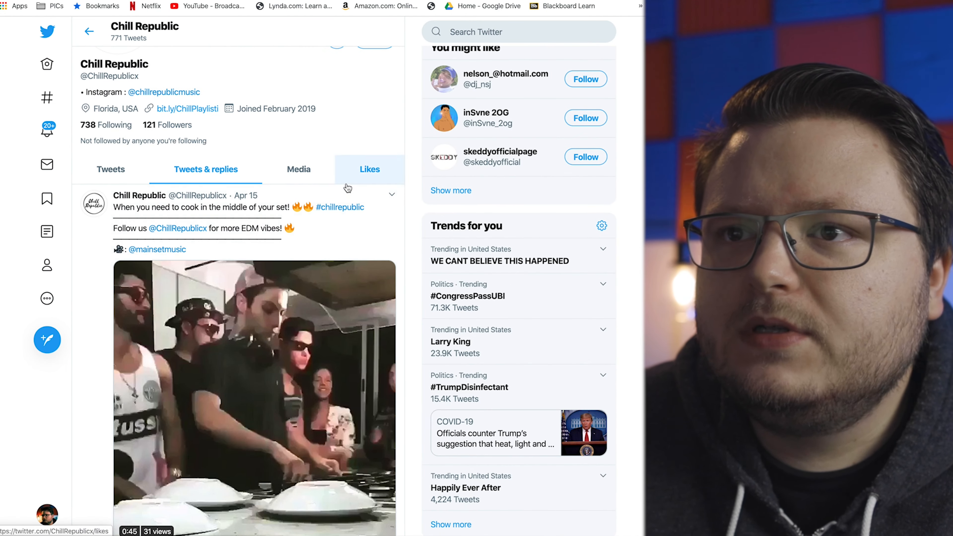
# Scroll down Chill Republic's Twitter feed through its EDM video tweets.
pyautogui.scroll(-3)
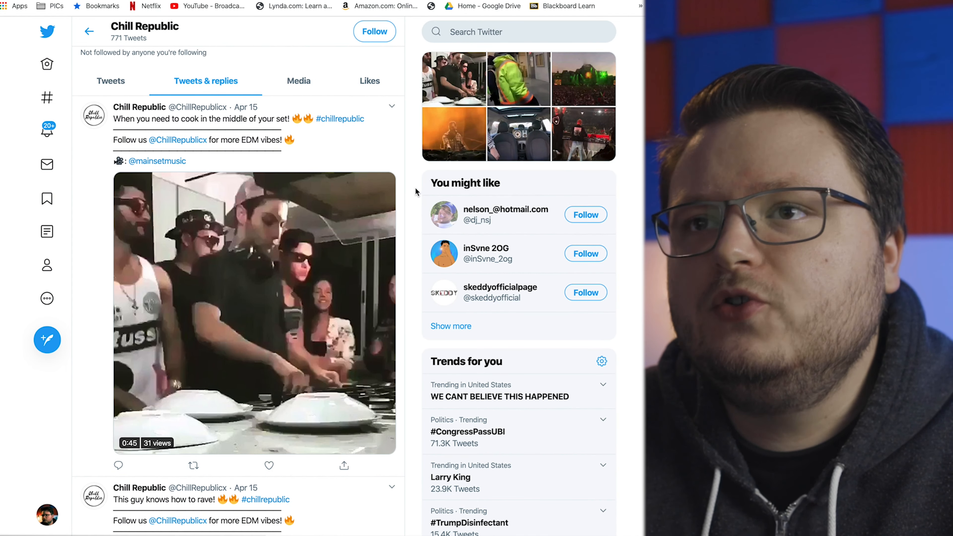
pyautogui.scroll(-3)
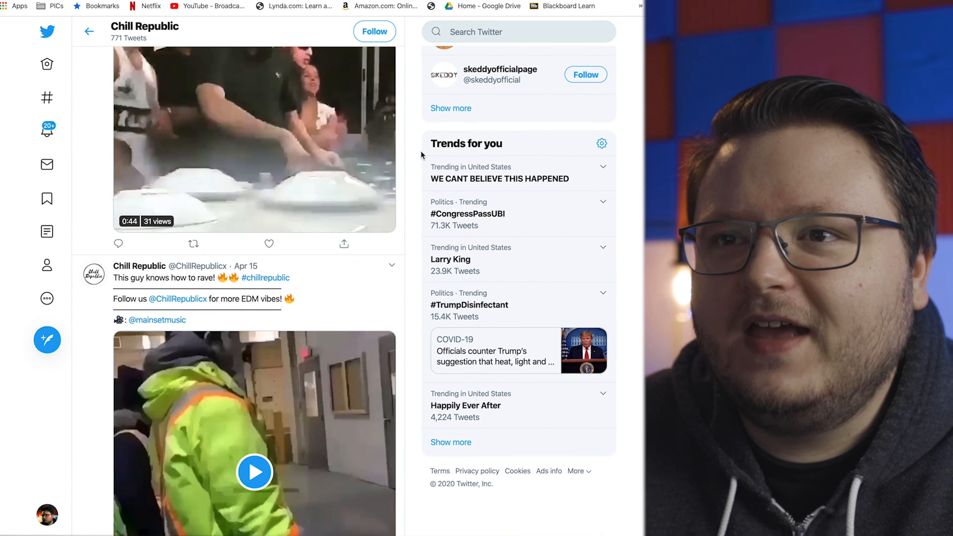
pyautogui.scroll(-3)
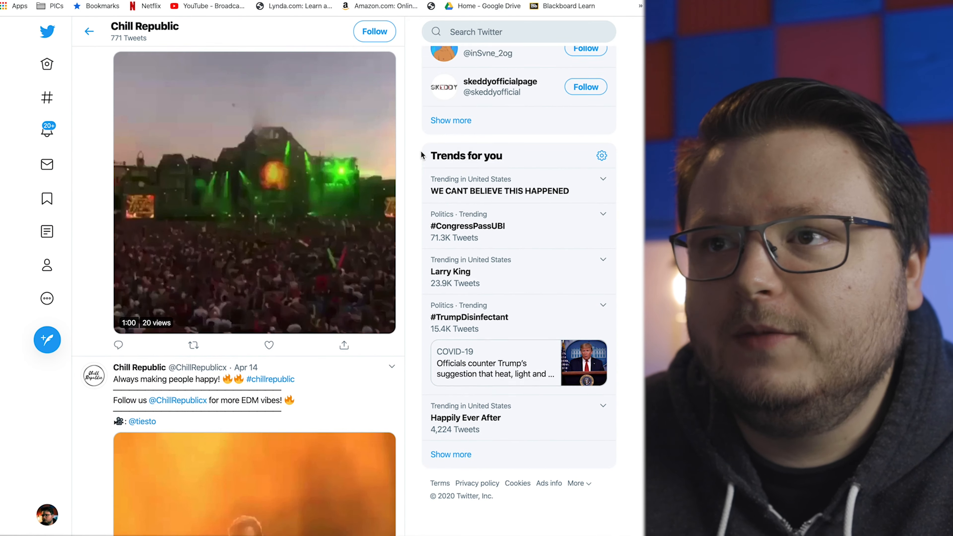